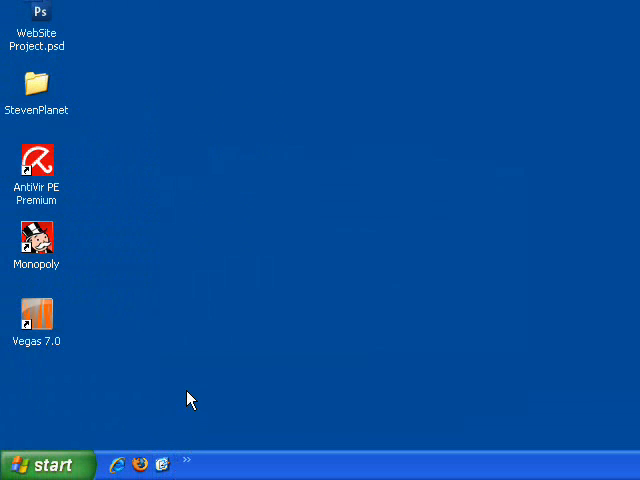
pyautogui.moveTo(72, 430)
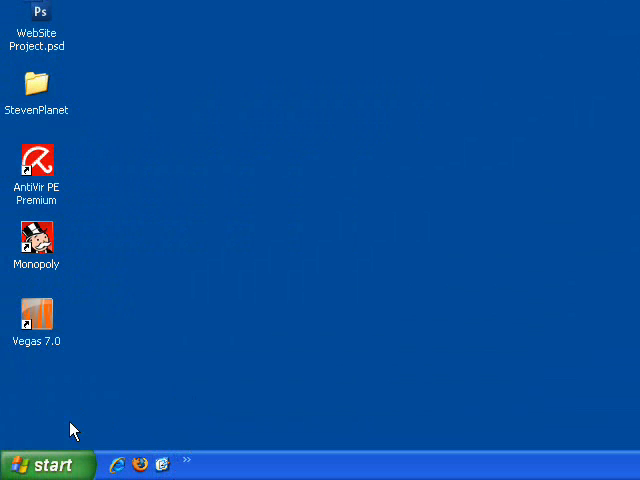
# Select the iTunes entry in Add or Remove Programs and begin its removal.
pyautogui.click(44, 464)
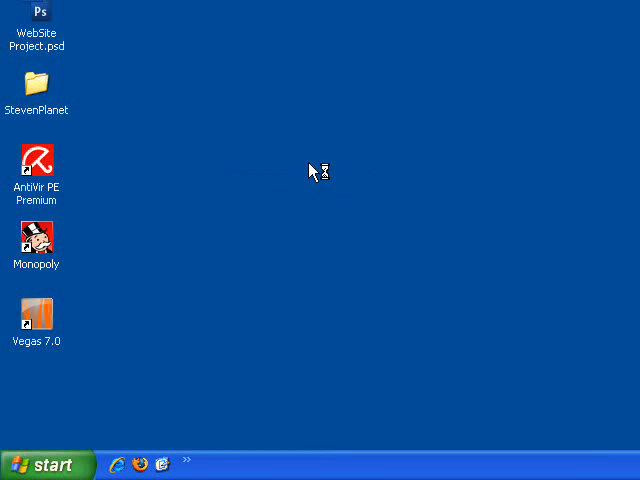
pyautogui.moveTo(312, 172)
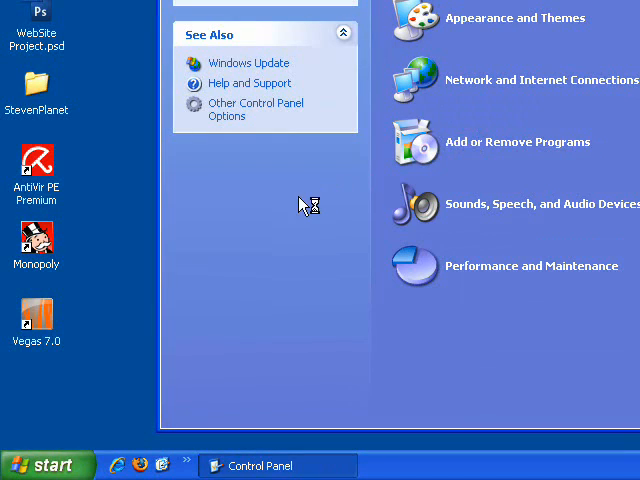
pyautogui.click(516, 140)
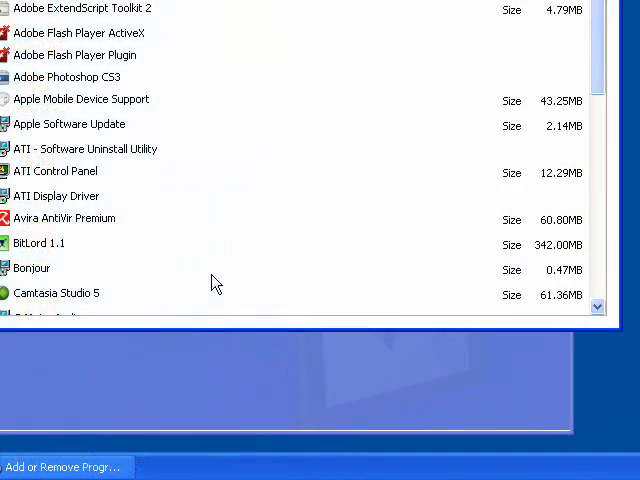
pyautogui.click(160, 142)
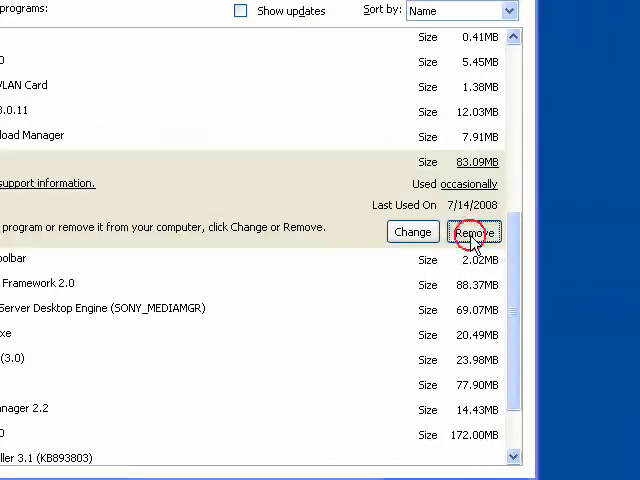
pyautogui.click(474, 232)
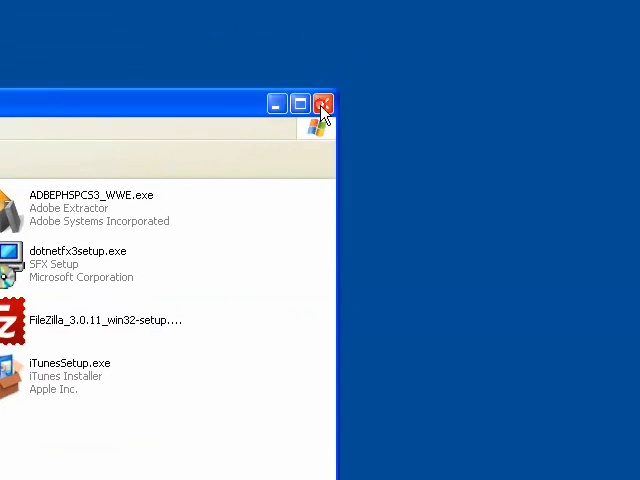
# Run iTunesSetup.exe from the downloaded installers folder.
pyautogui.doubleClick(64, 368)
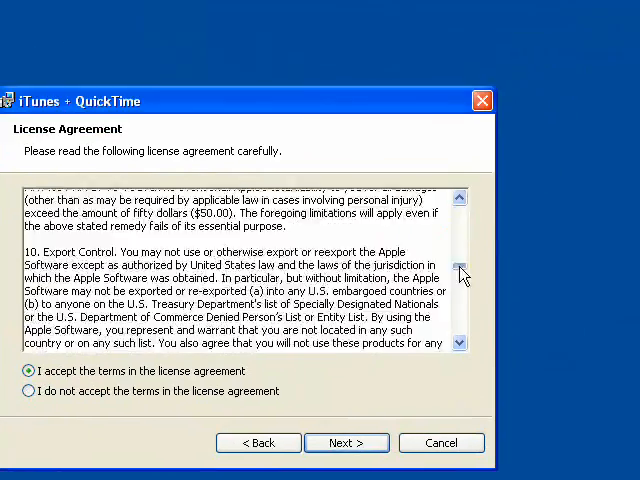
# Install iTunes and QuickTime with the default-audio-player option unchecked, then finish and launch iTunes.
pyautogui.click(346, 442)
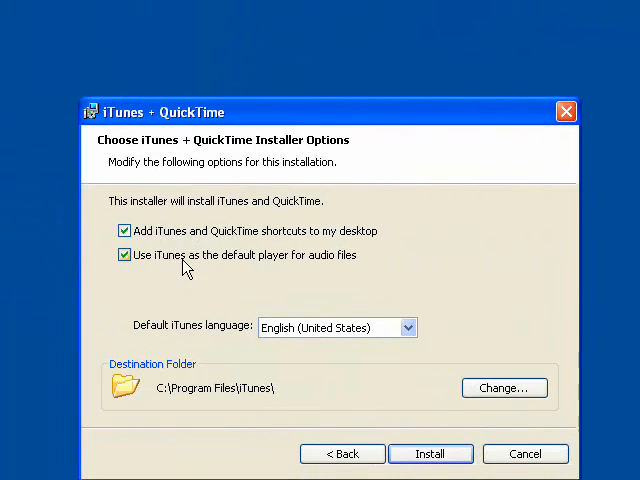
pyautogui.click(122, 256)
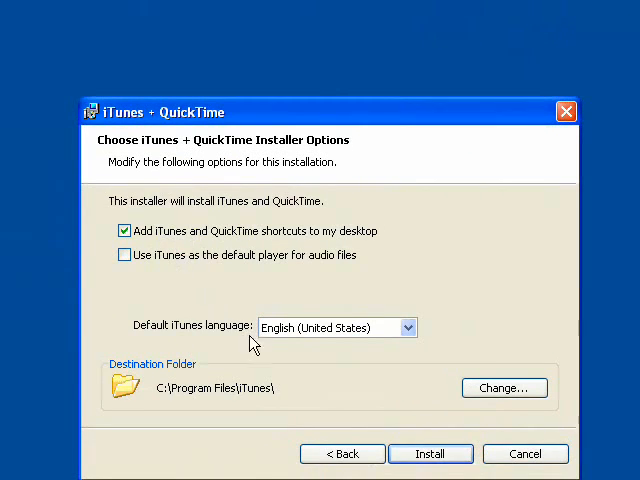
pyautogui.click(430, 452)
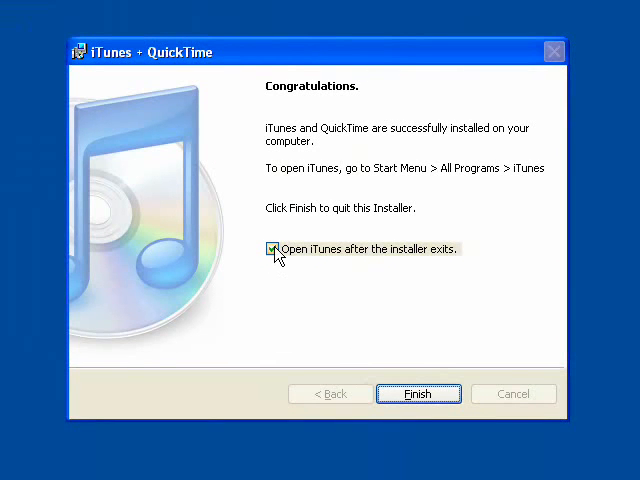
pyautogui.click(418, 392)
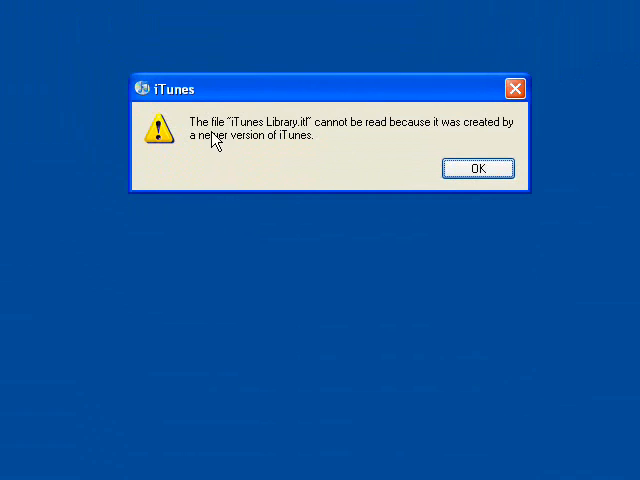
# Dismiss the newer-library error and go to the My Music\iTunes folder.
pyautogui.moveTo(200, 88); pyautogui.dragTo(284, 206)
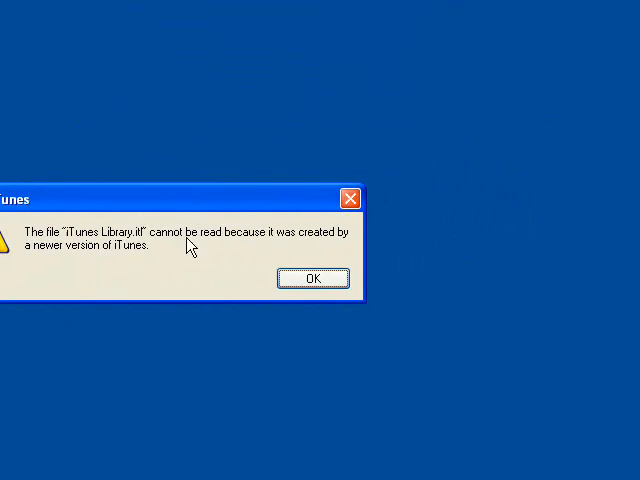
pyautogui.click(312, 276)
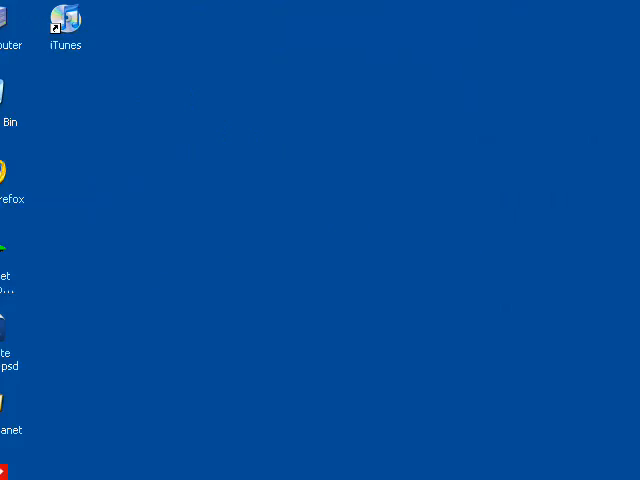
pyautogui.doubleClick(36, 20)
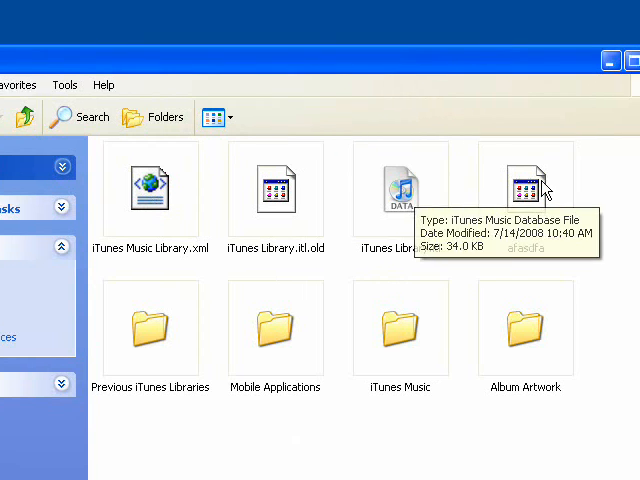
# Rename iTunes Library.itl to 'alskjdfiqwejlkndvlaskjdf', accepting the extension change.
pyautogui.click(400, 190)
pyautogui.write('.o')
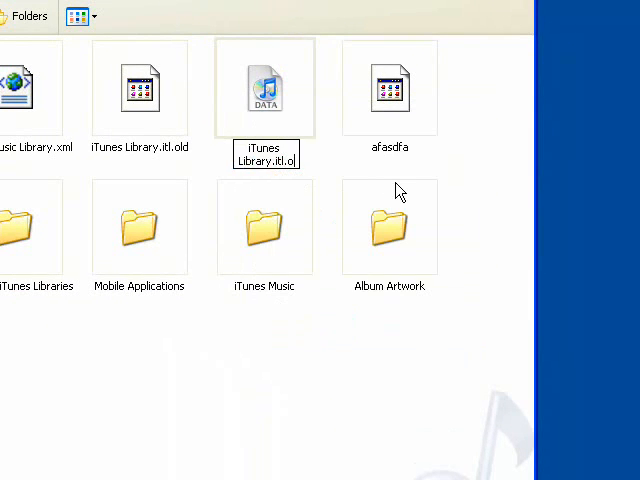
pyautogui.press('Enter')
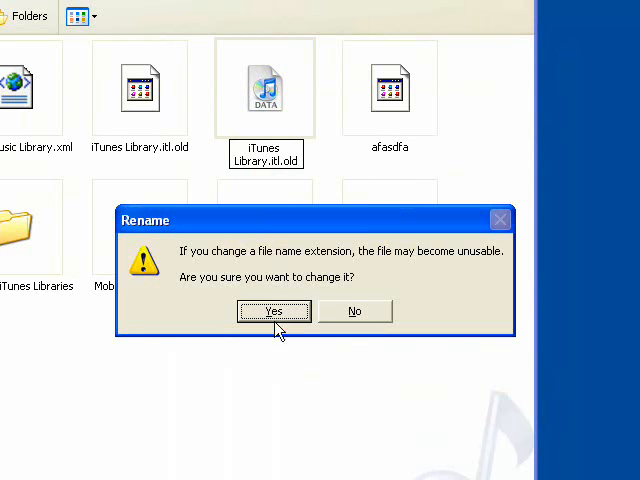
pyautogui.click(274, 312)
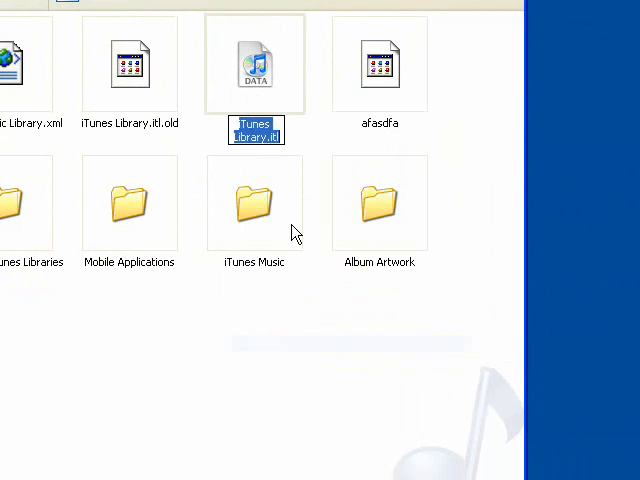
pyautogui.write('alskjdfiqwejlkndvlaskjdf')
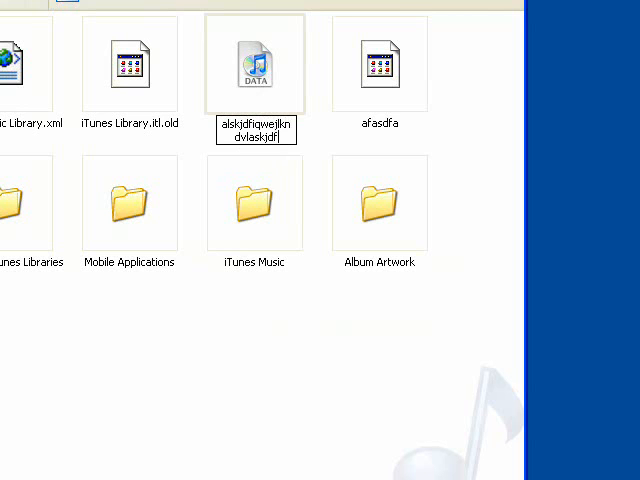
pyautogui.click(280, 352)
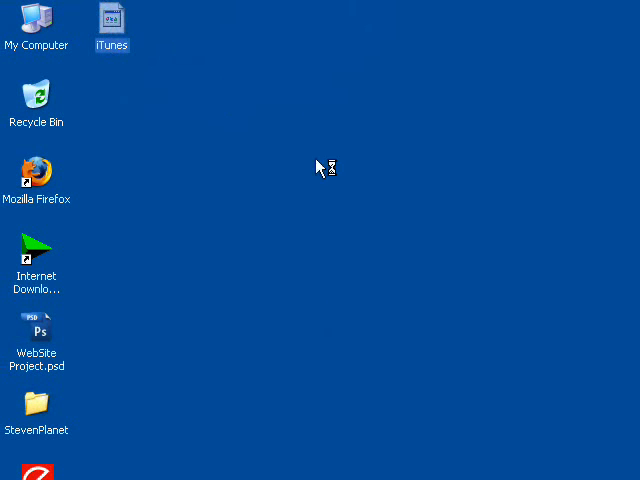
# Launch iTunes with an empty library and dismiss the iTunes 7.7 requirement warning.
pyautogui.doubleClick(112, 24)
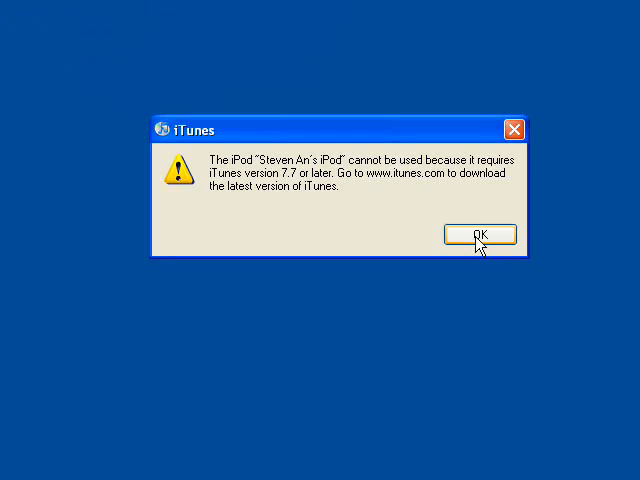
pyautogui.click(480, 234)
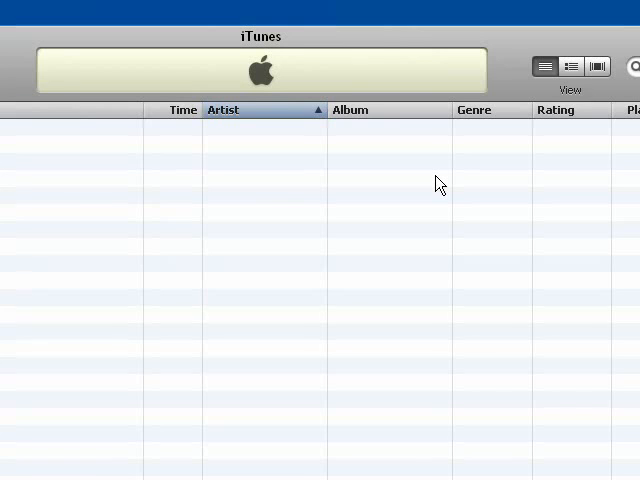
pyautogui.moveTo(356, 190)
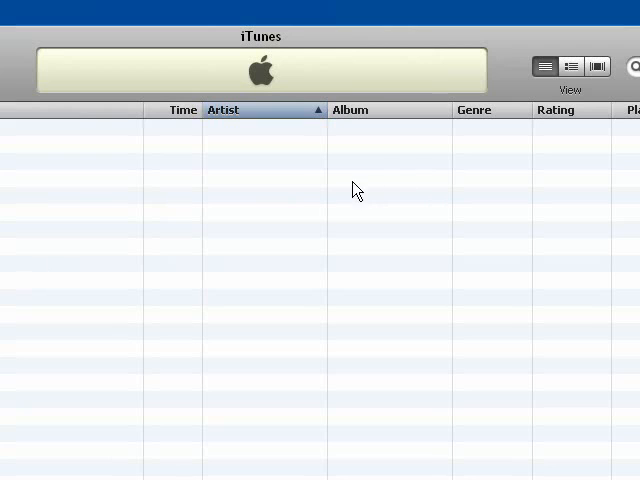
pyautogui.moveTo(248, 204)
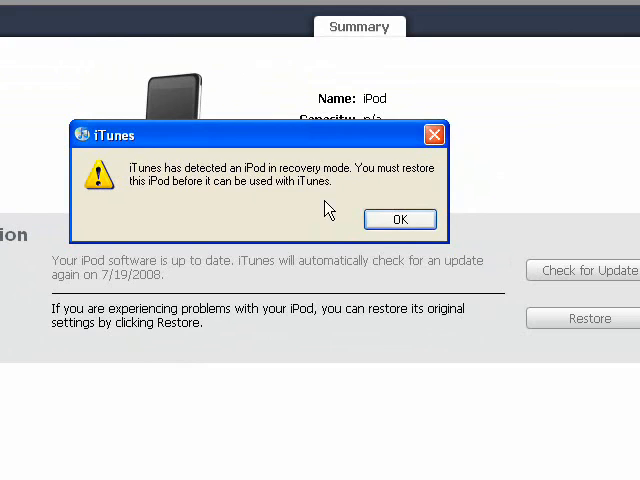
# Acknowledge recovery mode and restore the iPod using iPod1,1_1.1.4_4A102_Restore.ipsw.
pyautogui.click(400, 218)
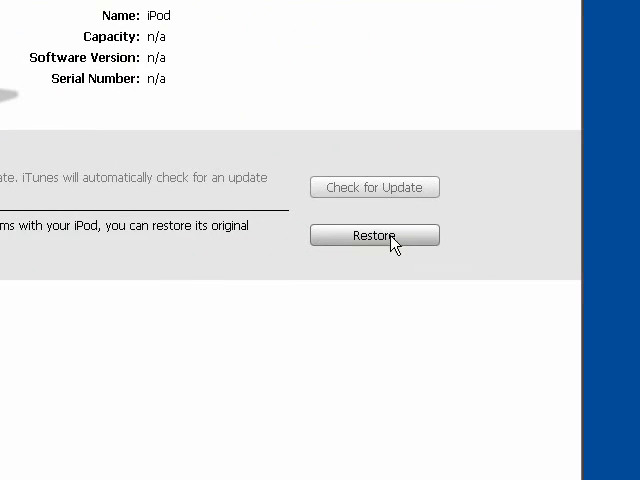
pyautogui.click(374, 236)
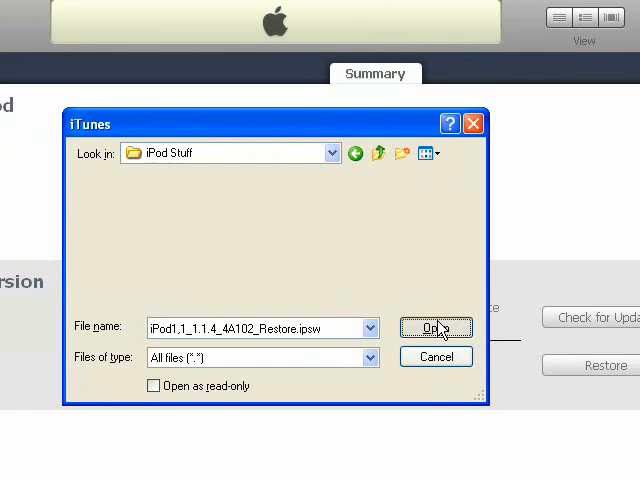
pyautogui.click(436, 328)
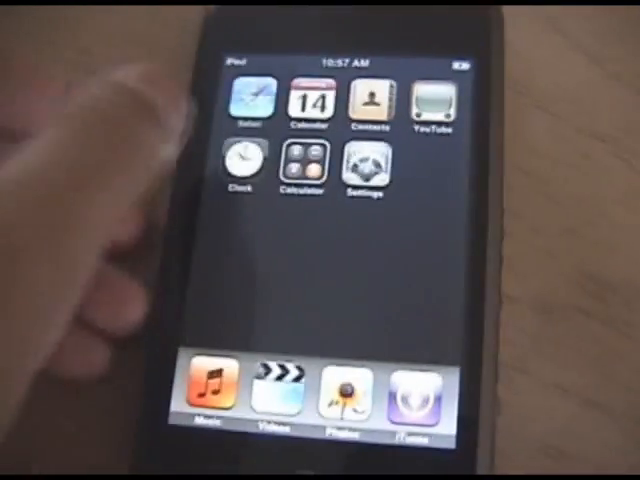
# Go to Settings > General > About and scroll to the Version 1.1.4 (4A102) line.
pyautogui.click(364, 164)
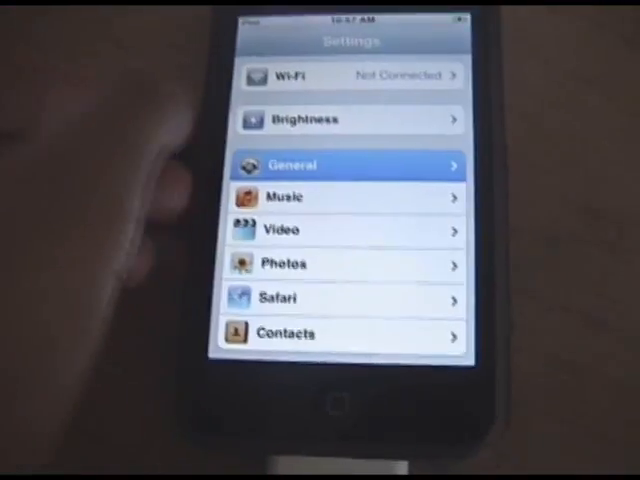
pyautogui.click(348, 164)
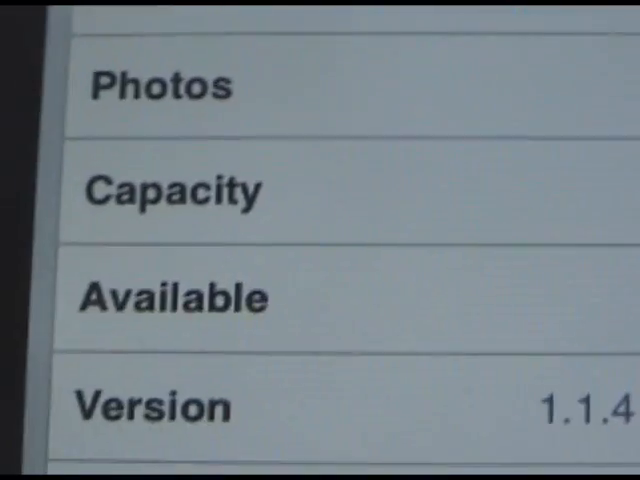
pyautogui.scroll(3)
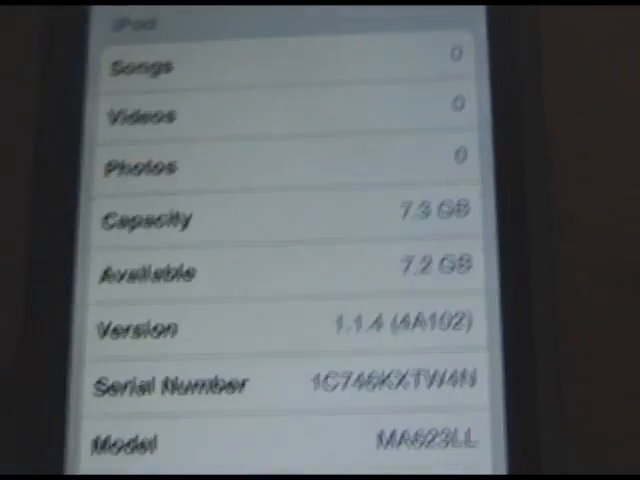